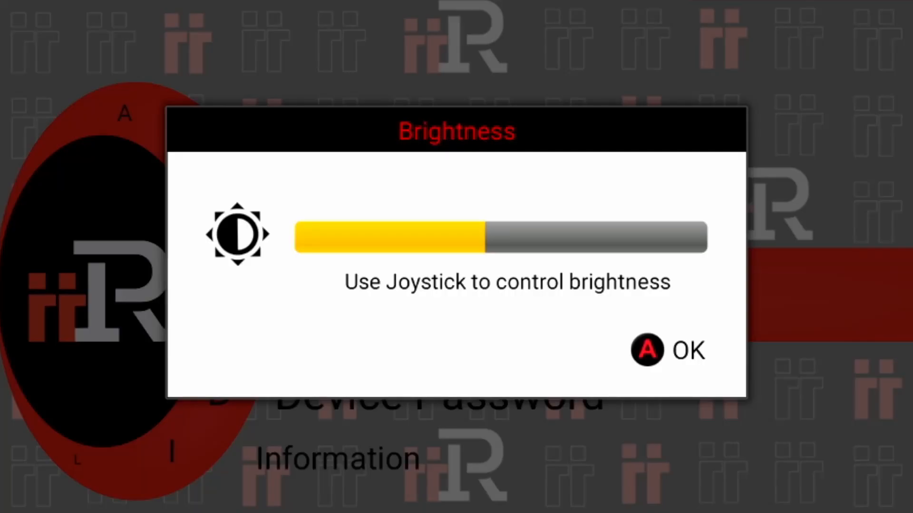
scroll(right, 3)
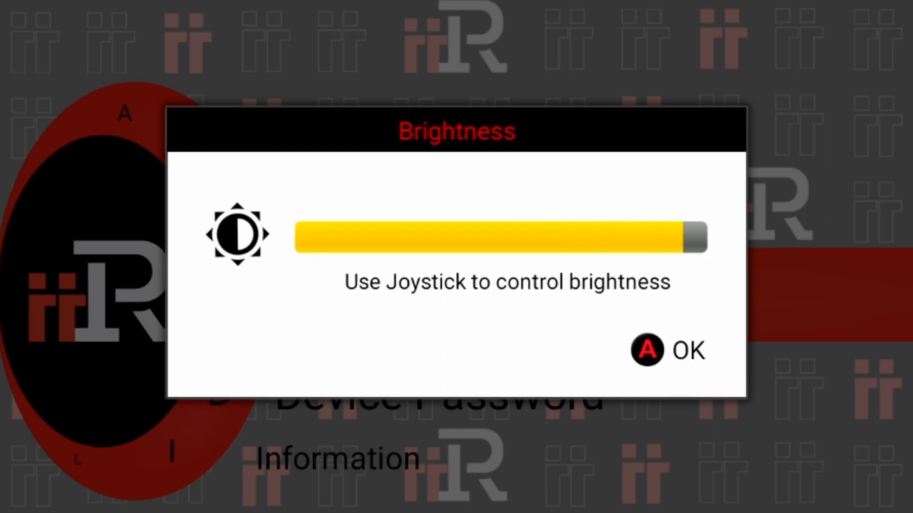